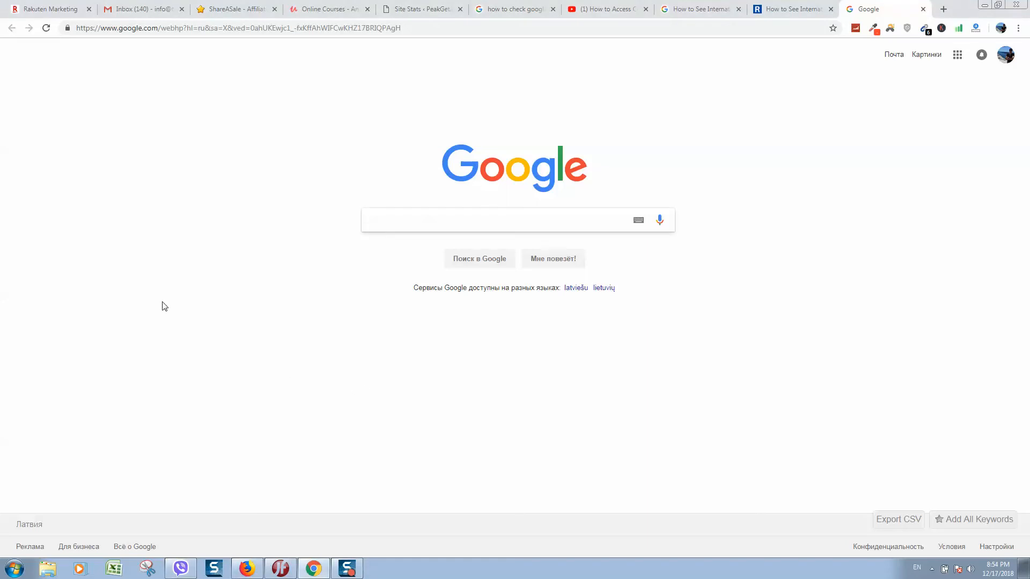
Run a 'nest bedding' search from the local Google search box.
click(487, 219)
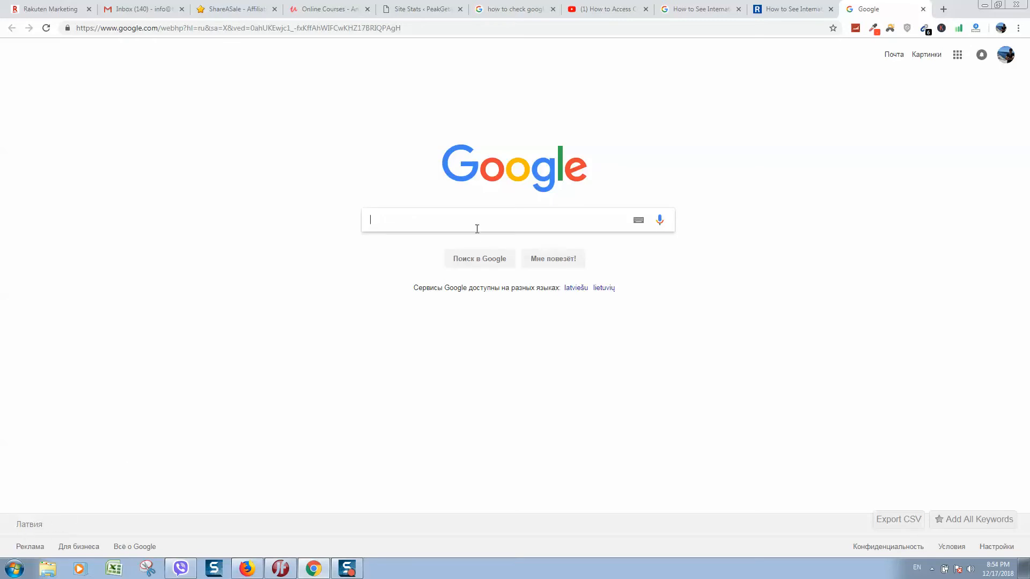
text(nest bedding)
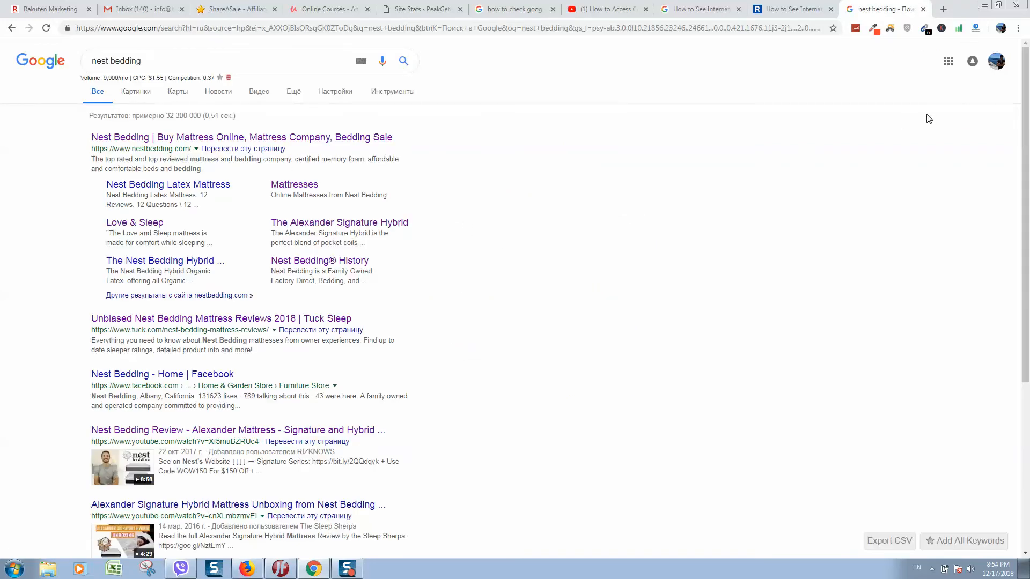
click(996, 60)
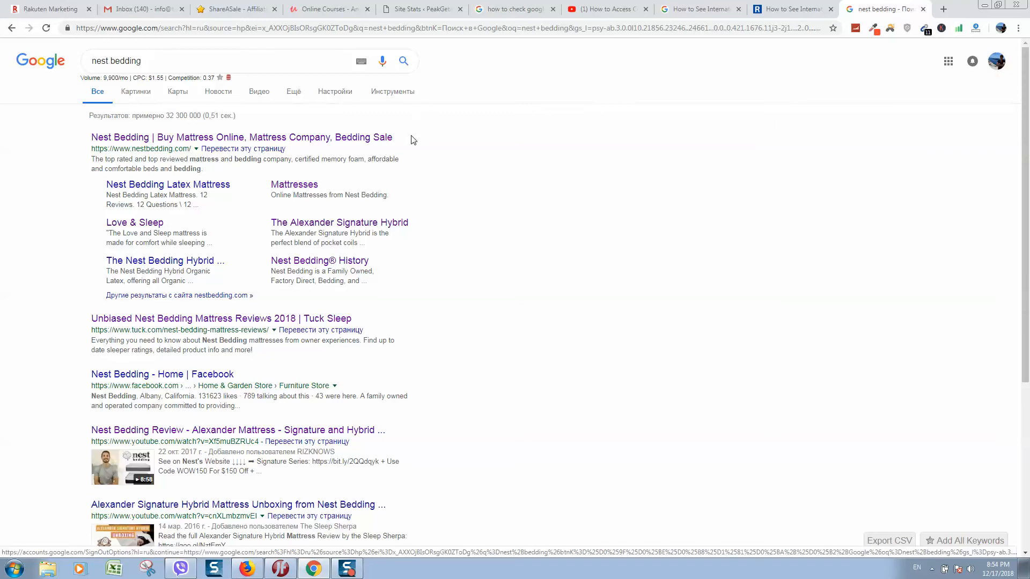
mouse_move(581, 182)
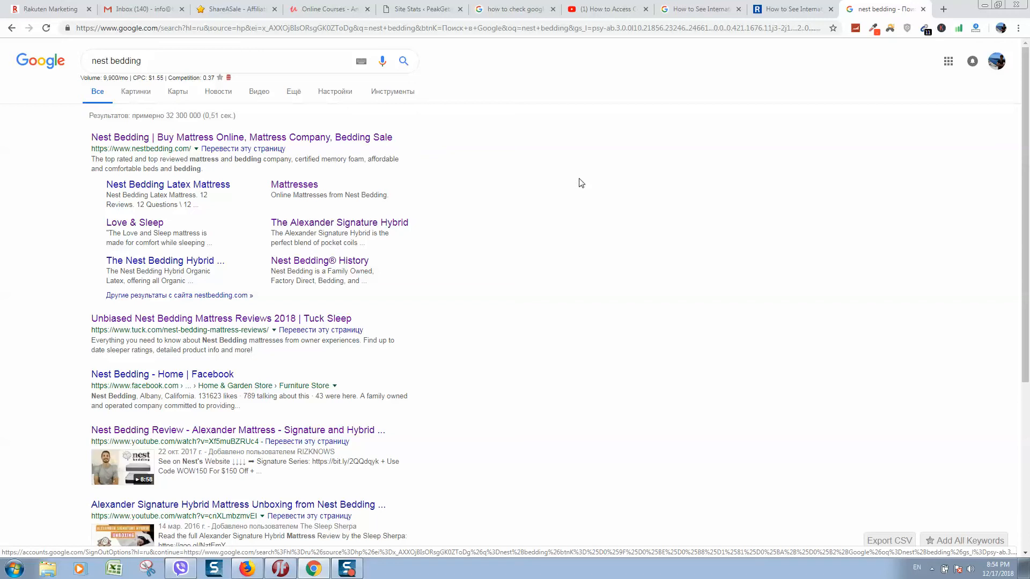
mouse_move(1019, 28)
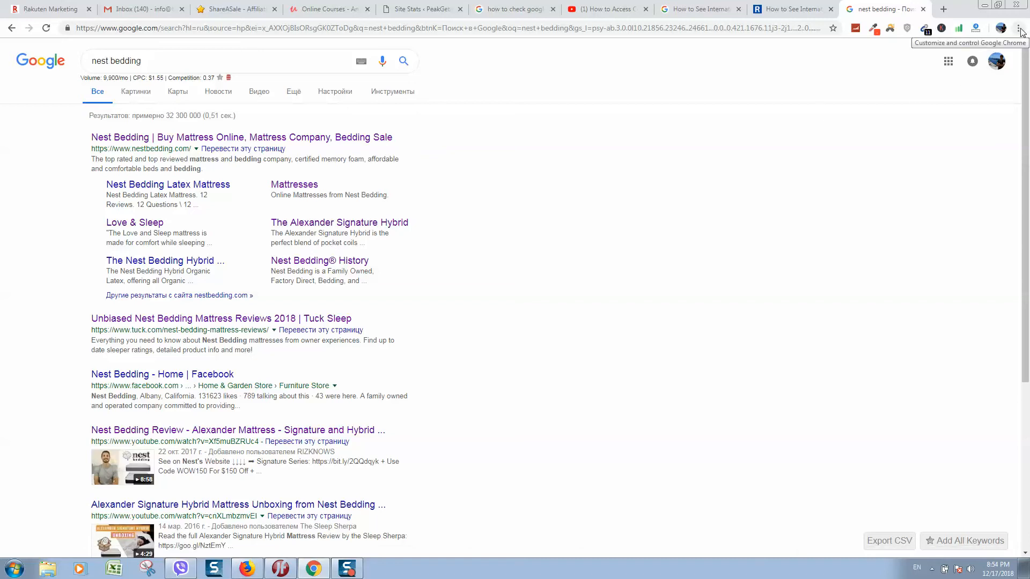
Open a new incognito window from the Chrome main menu.
click(1019, 26)
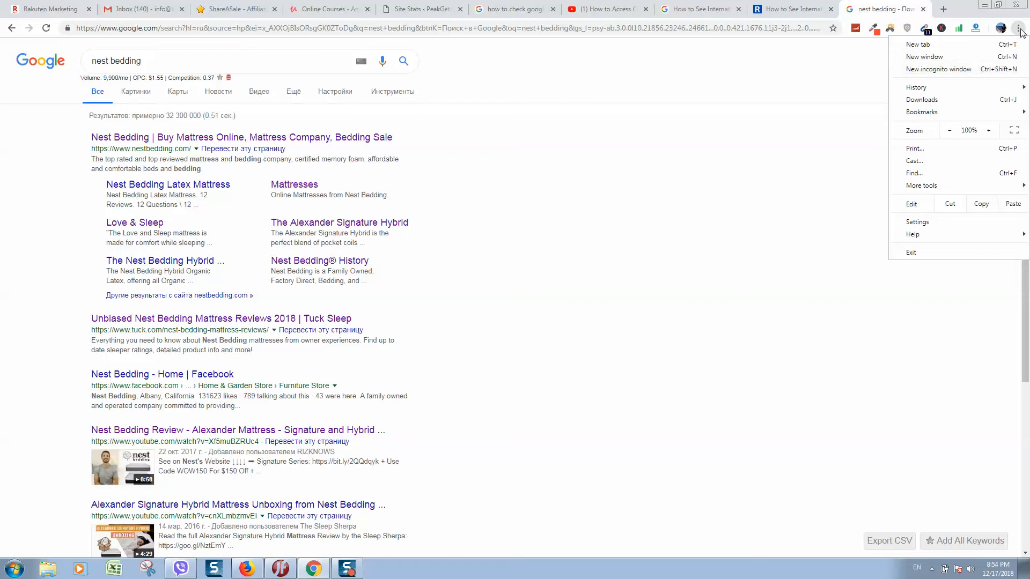
click(1019, 28)
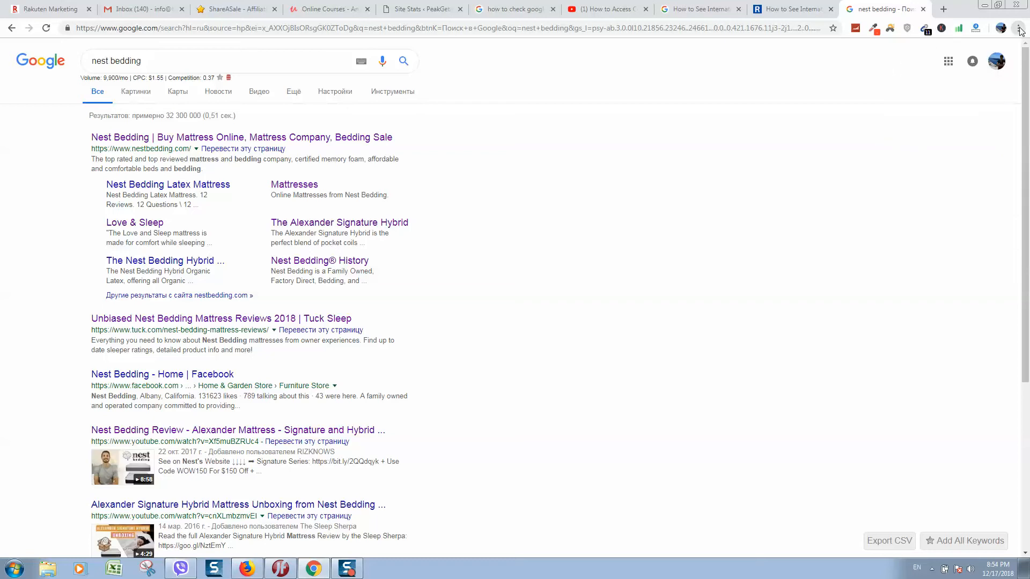
click(1020, 27)
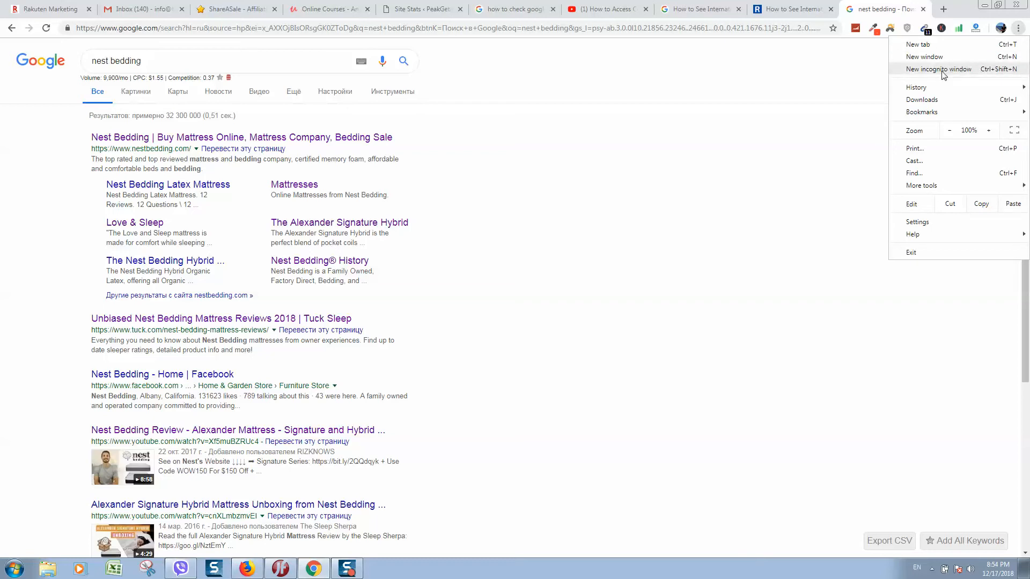
click(939, 69)
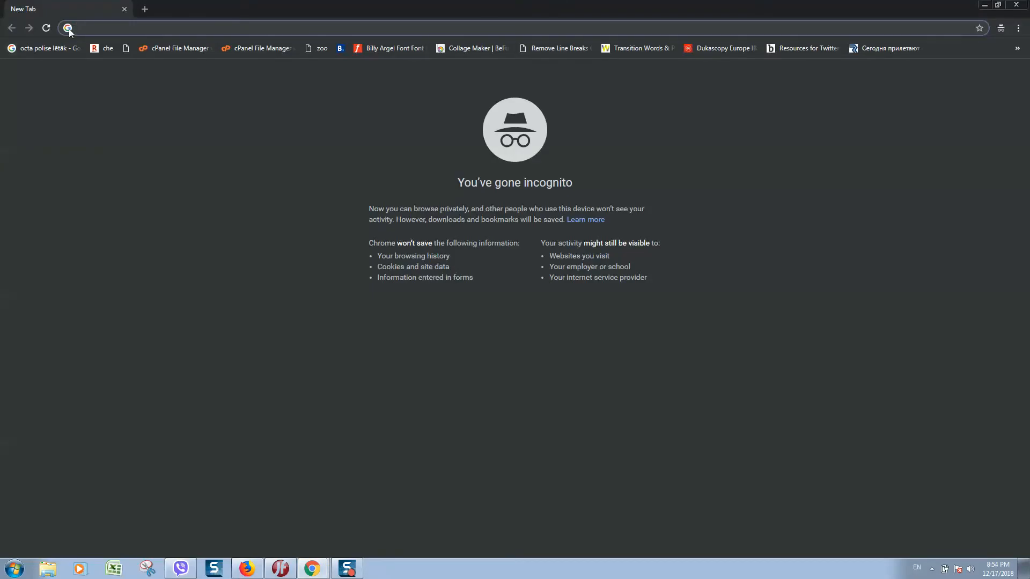
Search 'google usa' from the address bar and land on the USA - Google homepage.
text(google)
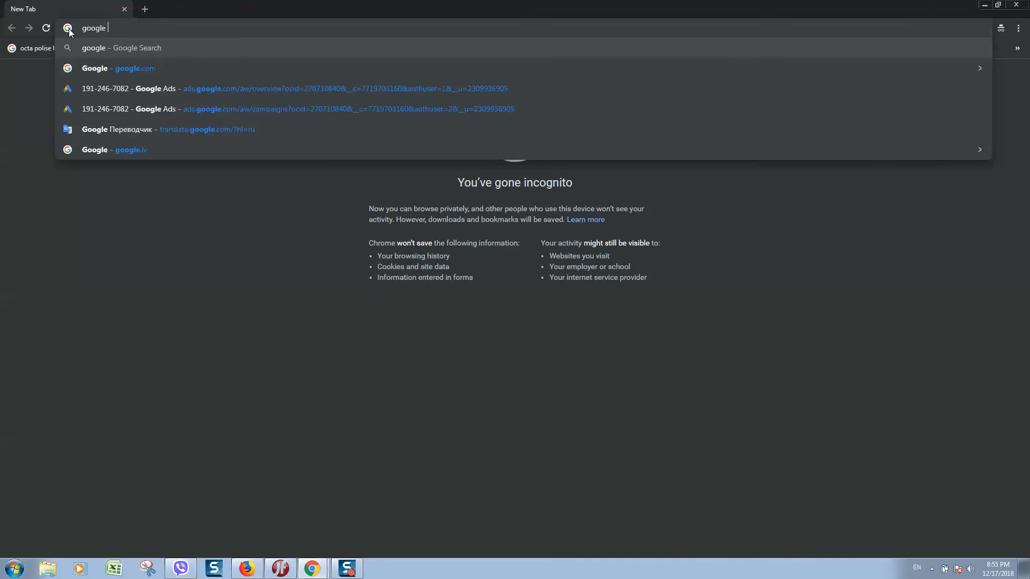
text(usa)
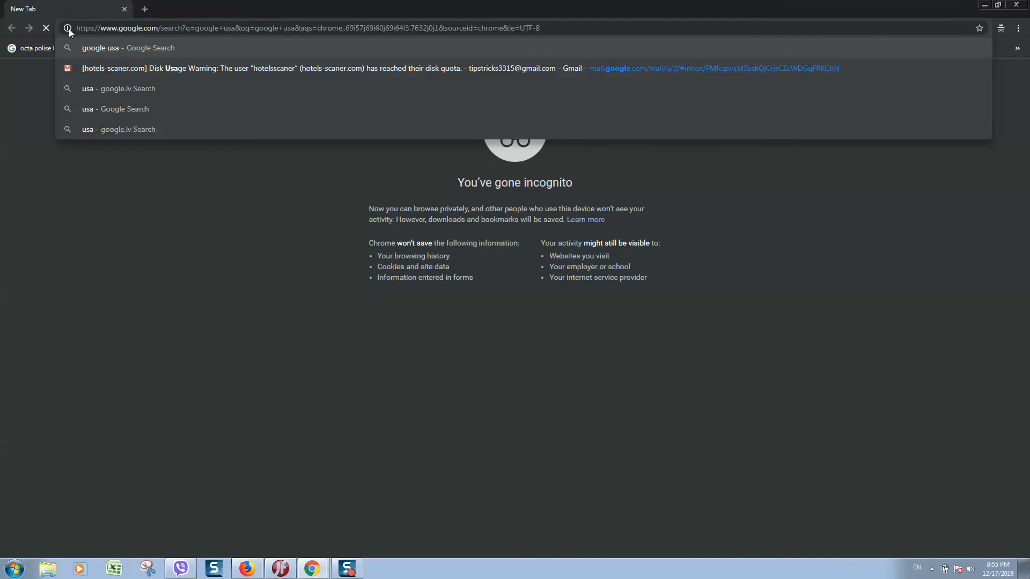
click(132, 48)
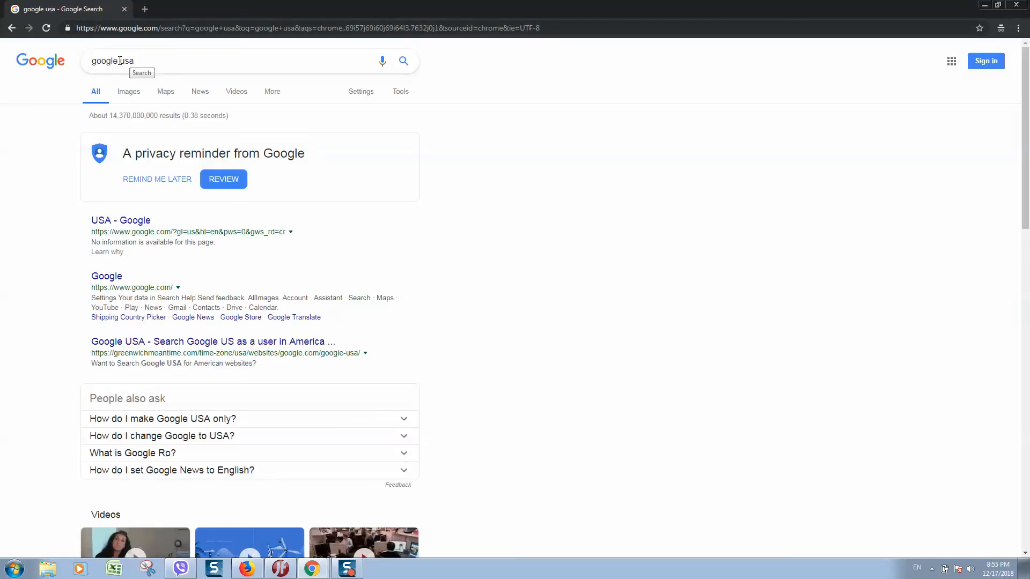
mouse_move(217, 225)
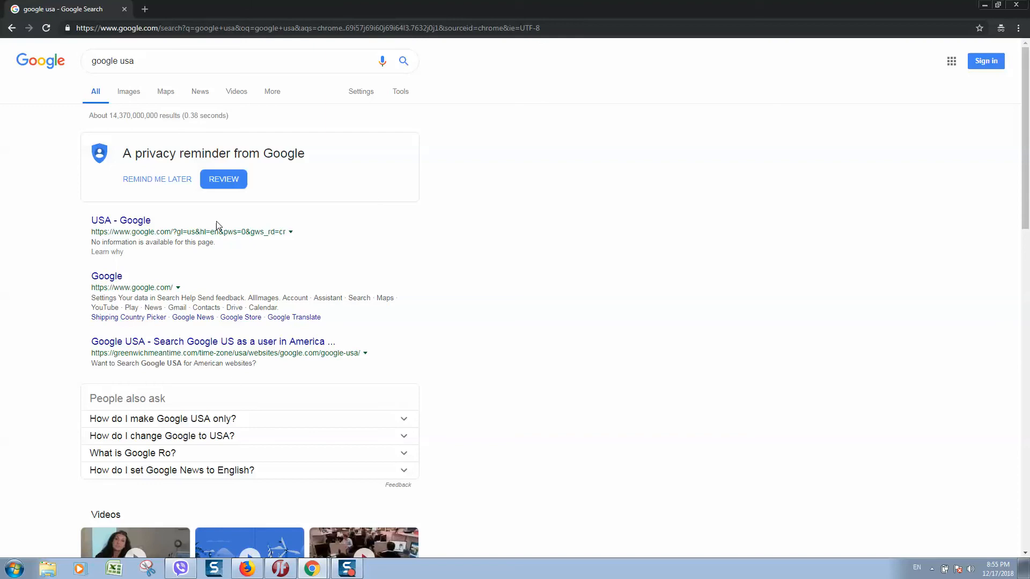
click(120, 221)
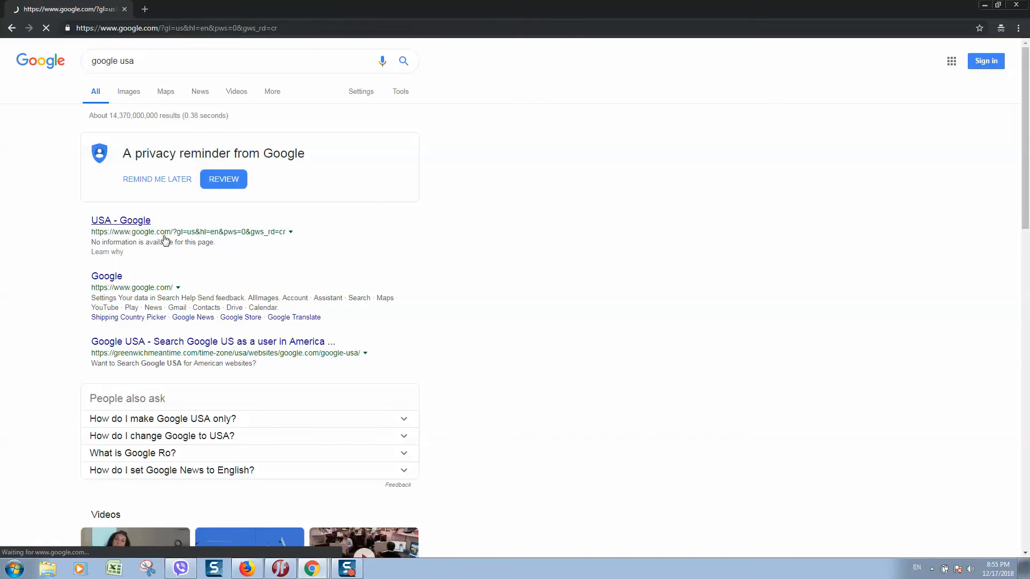
click(120, 221)
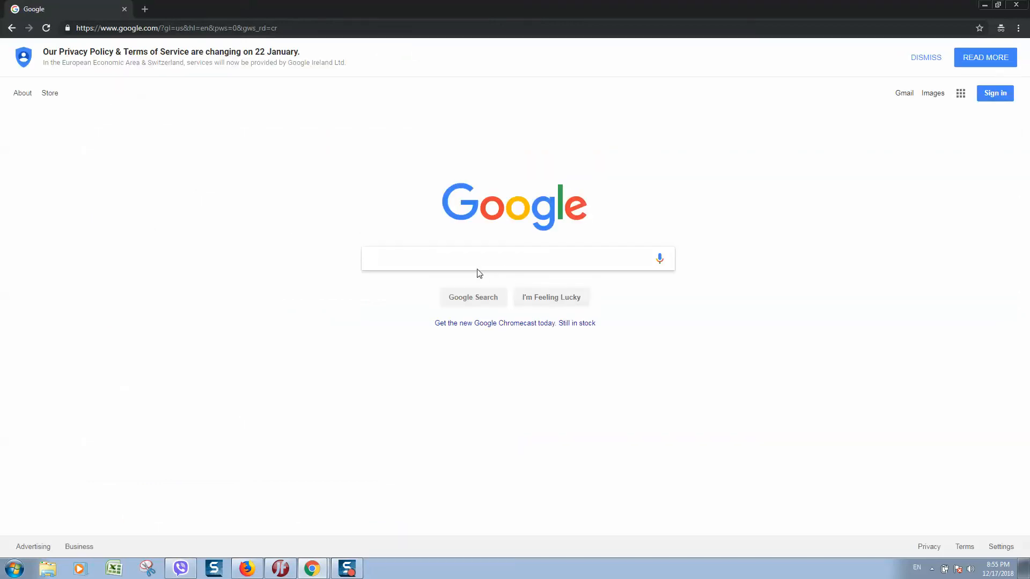
Search 'nest bedding' on google.com and review the Nest Bedding, Saatva and Home Depot ads.
text(nest bedding)
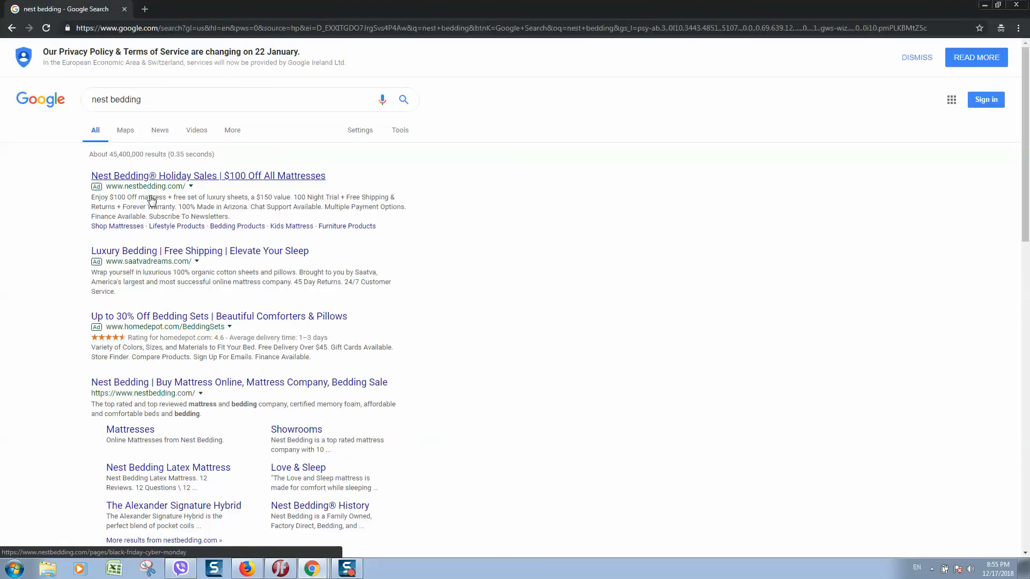
mouse_move(151, 261)
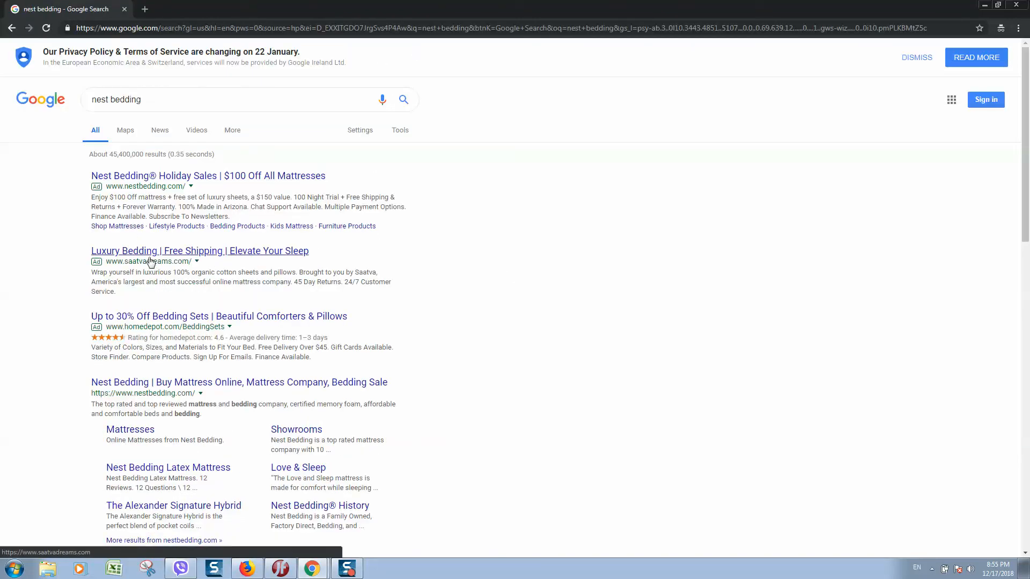
mouse_move(159, 320)
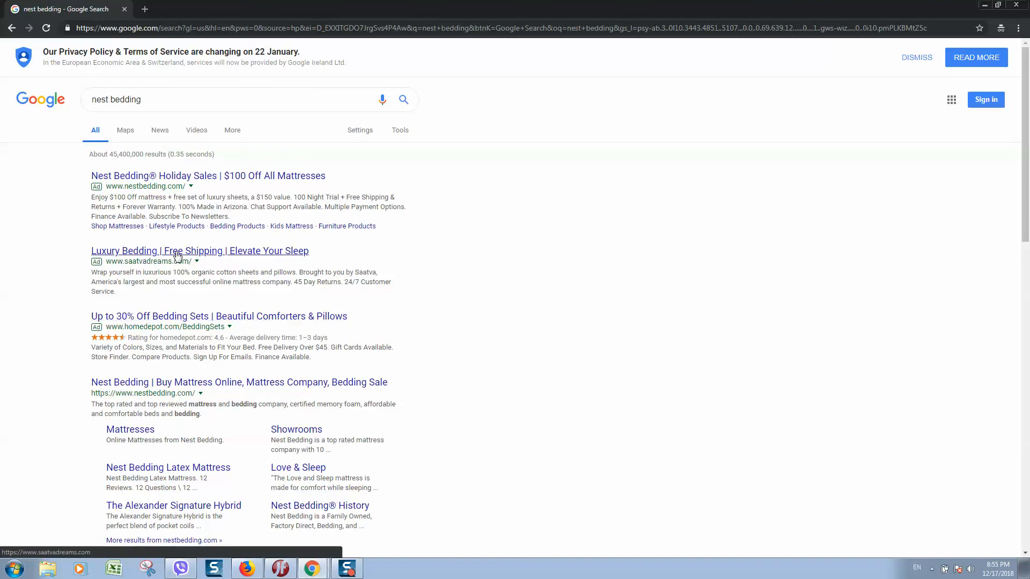
mouse_move(222, 256)
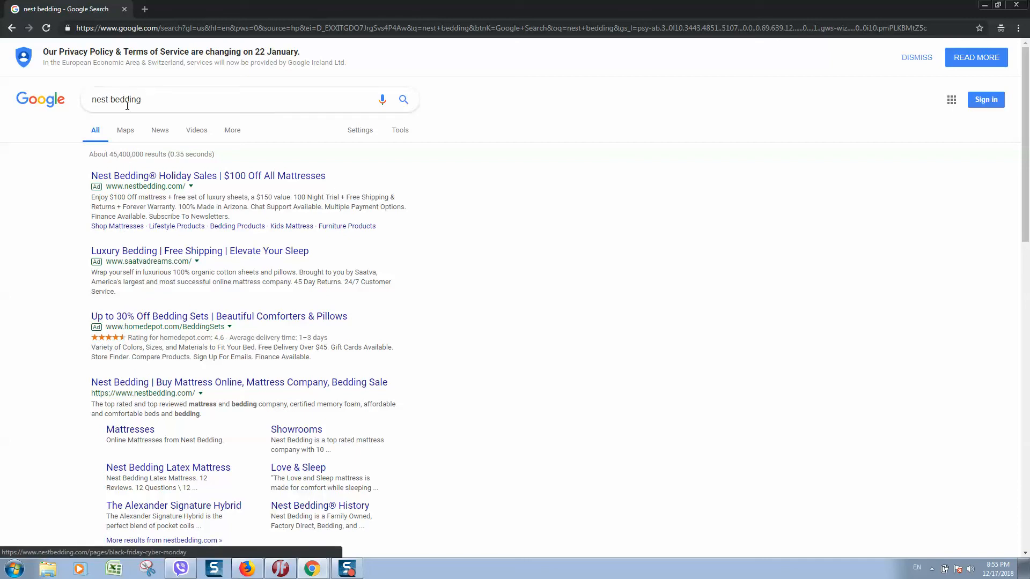
mouse_move(153, 275)
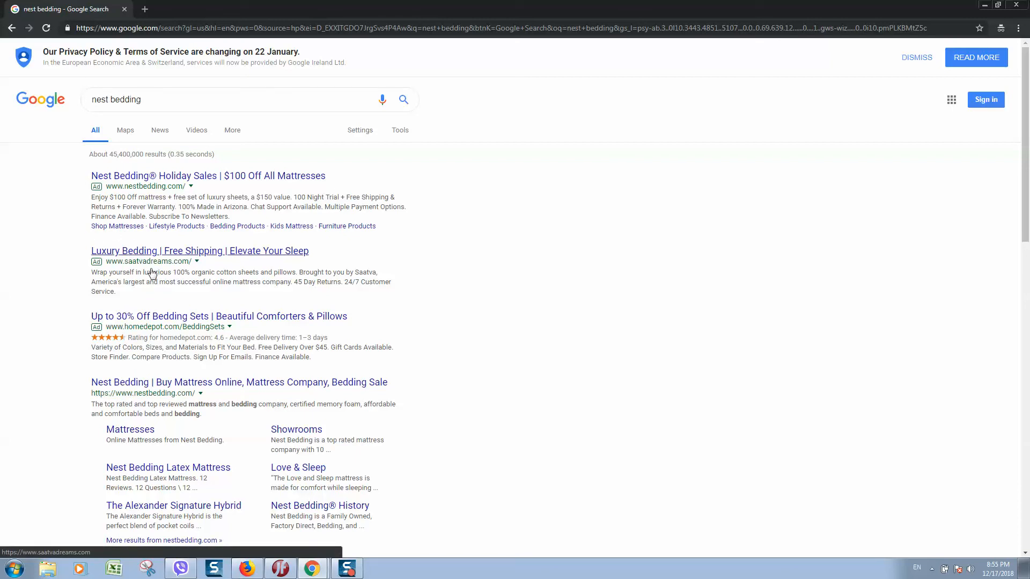
mouse_move(143, 258)
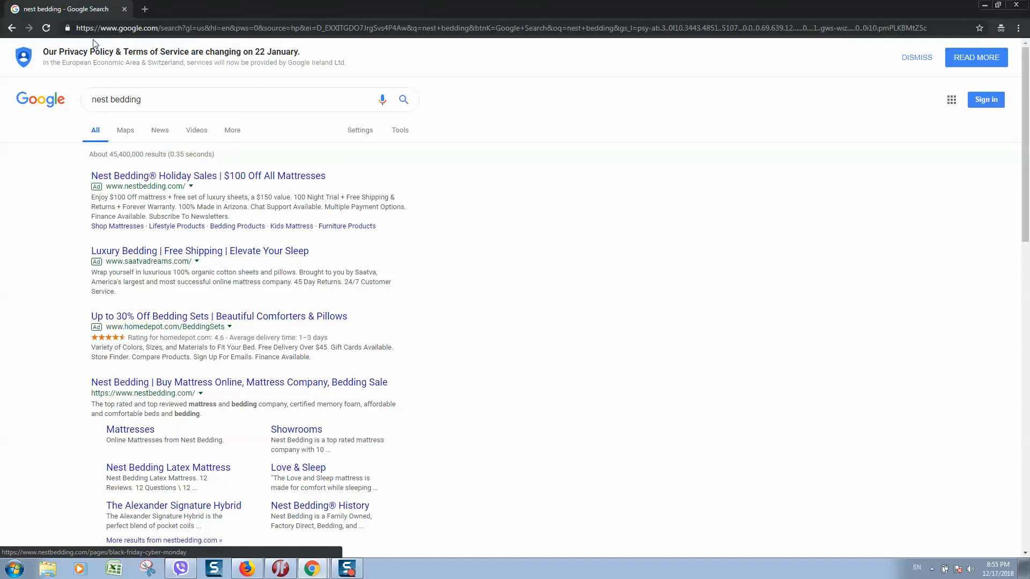
mouse_move(133, 154)
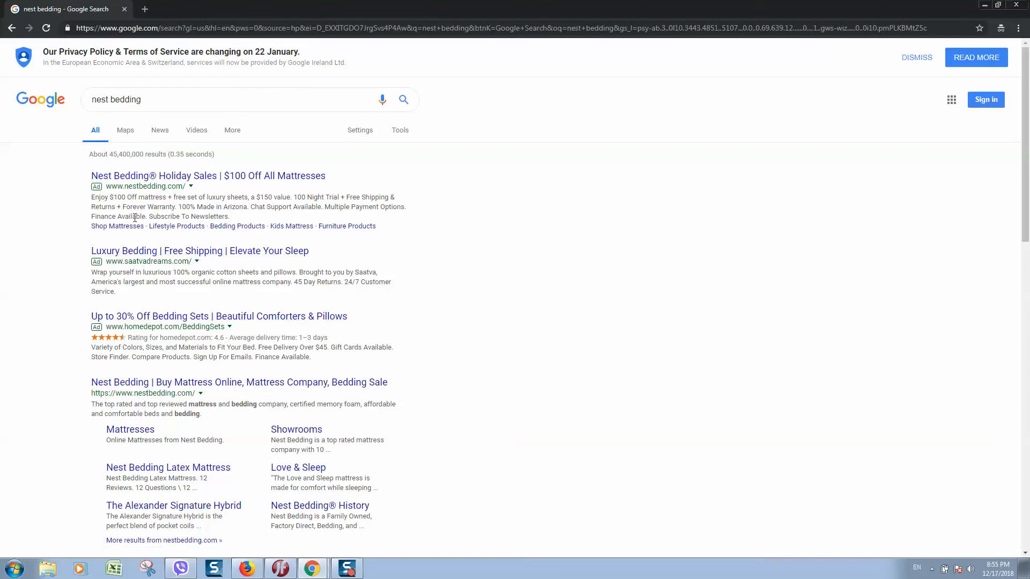
mouse_move(231, 256)
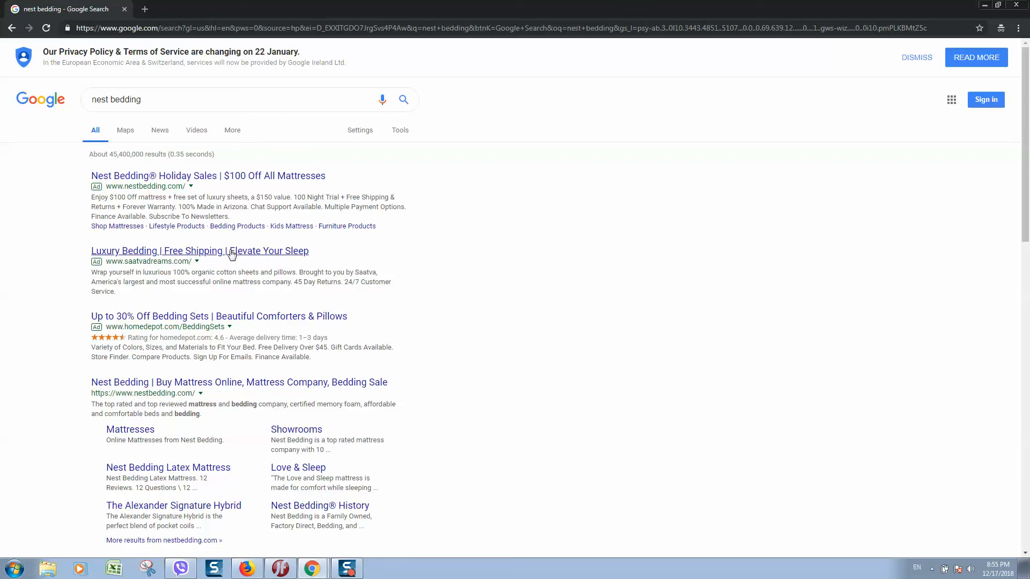
scroll(down, 3)
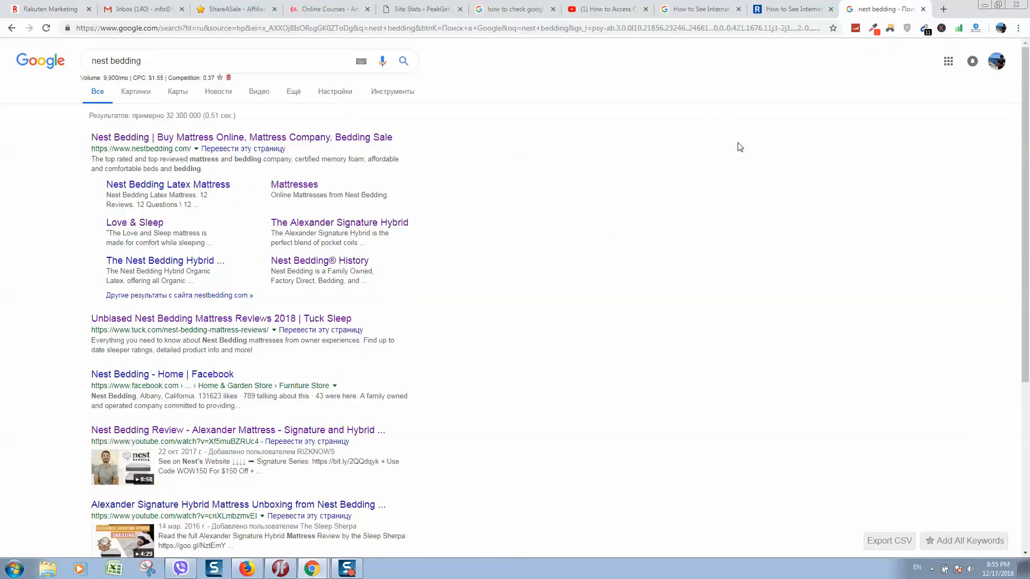
Scroll the local 'nest bedding' results, noting Nest Bedding's site first with no ads.
scroll(down, 3)
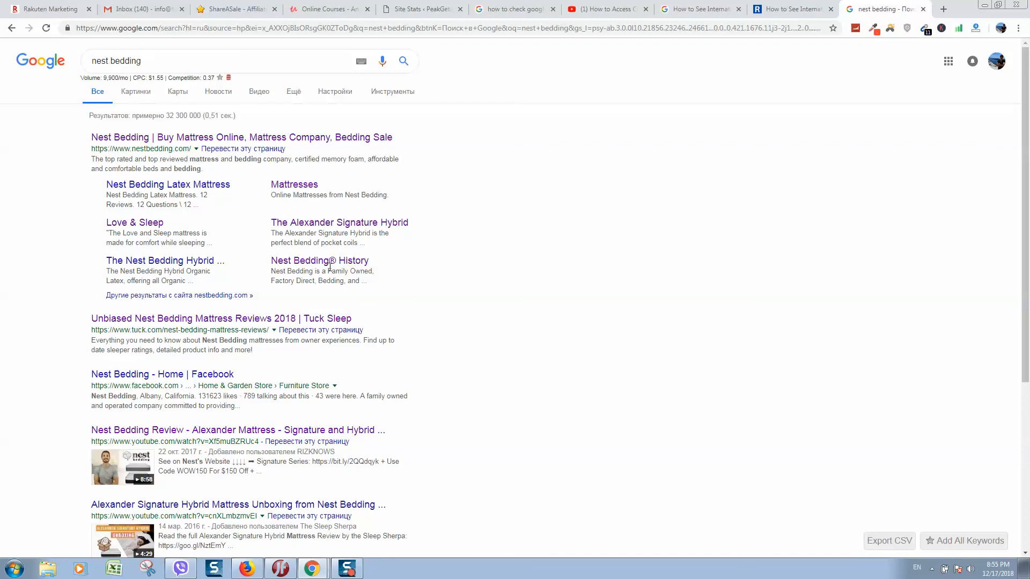
scroll(down, 3)
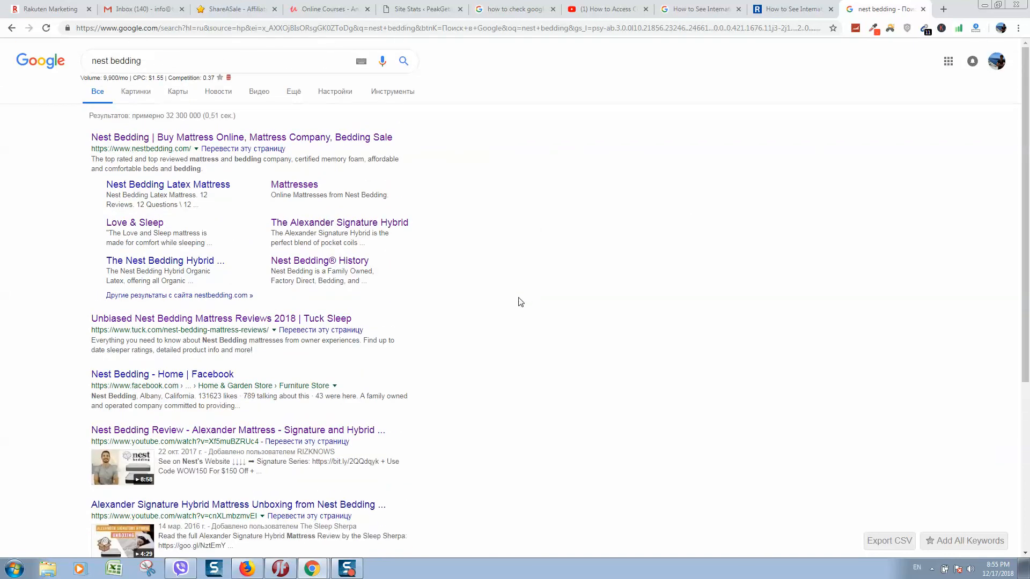
mouse_move(568, 382)
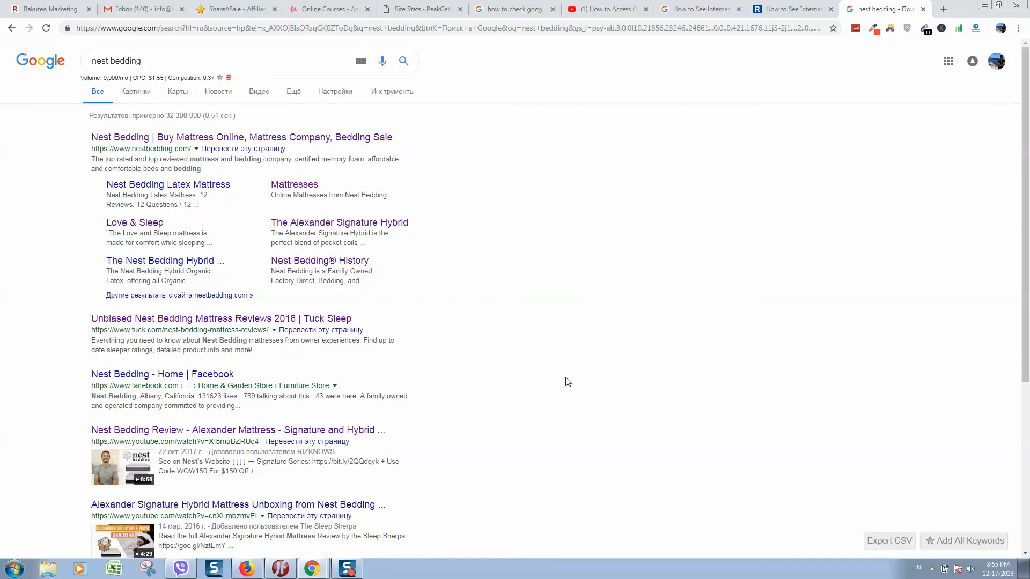
mouse_move(369, 516)
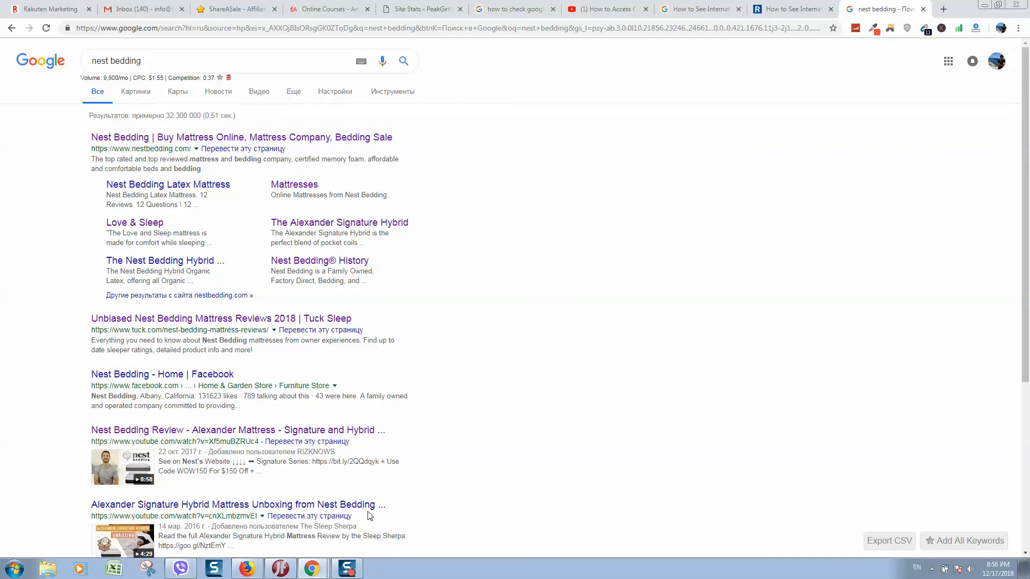